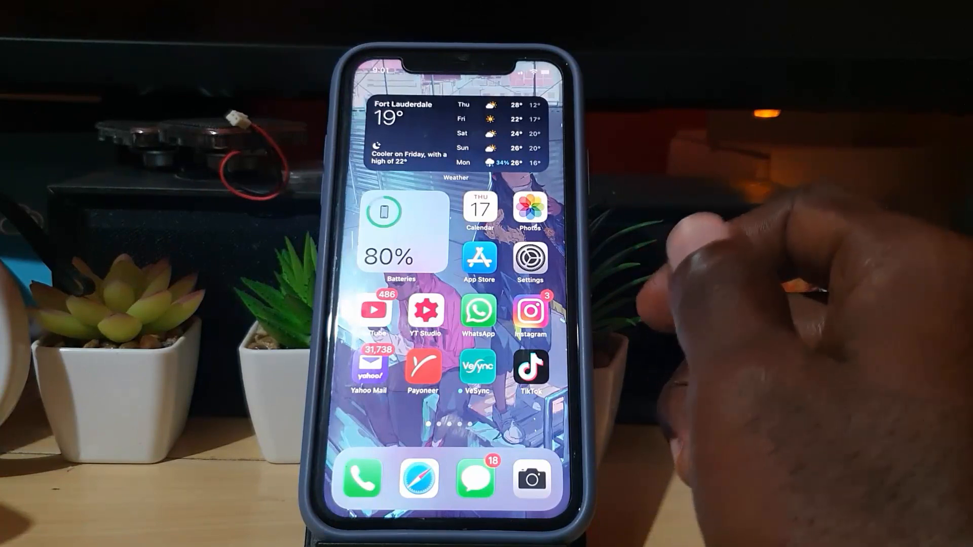
mouse_move(540, 323)
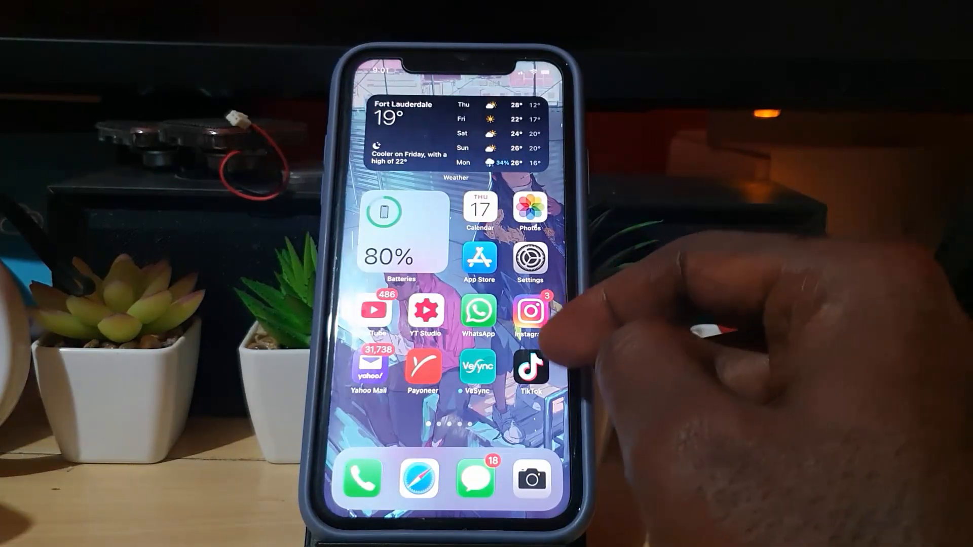
Step: Swipe to the Home Screen page with Contacts, Notes, Clock, Files and Utilities
scroll(left, 3)
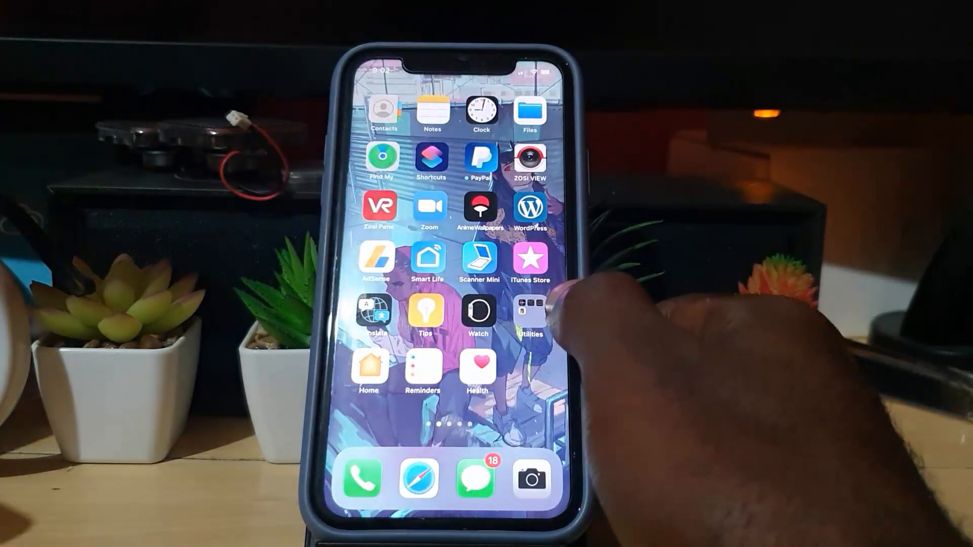
scroll(left, 3)
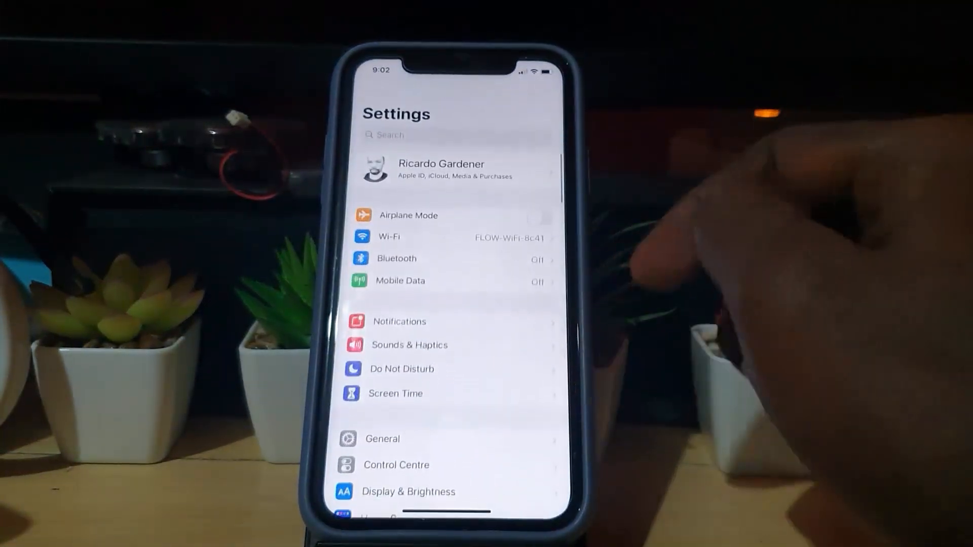
scroll(down, 3)
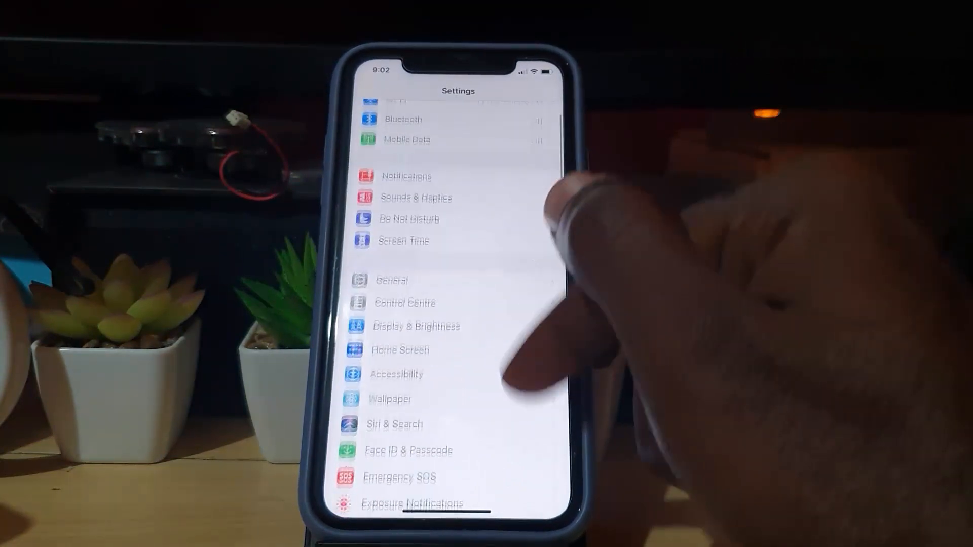
scroll(down, 3)
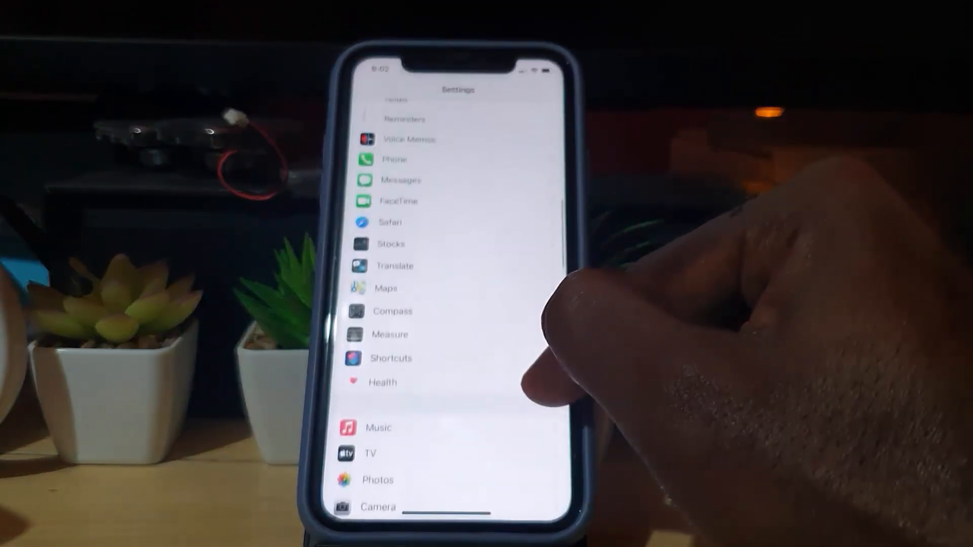
scroll(down, 3)
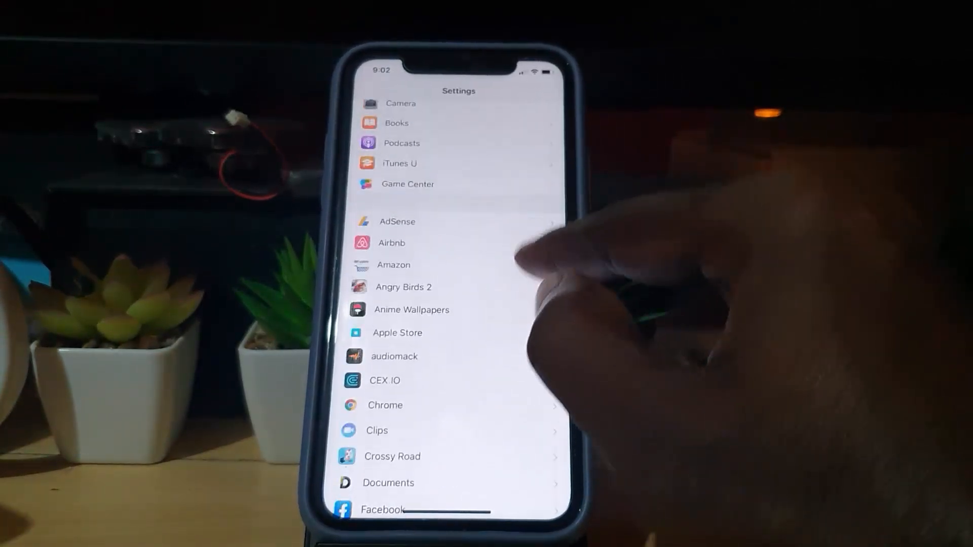
scroll(down, 3)
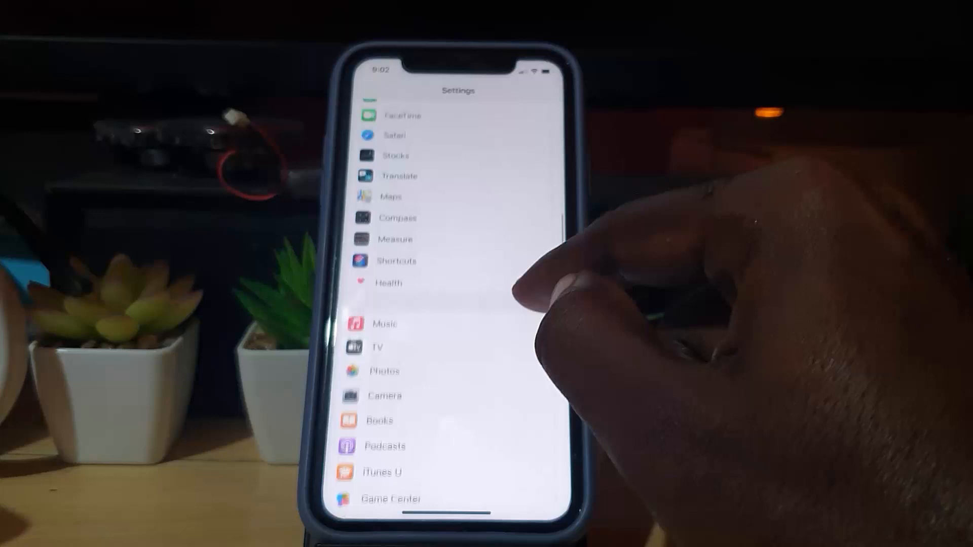
scroll(down, 3)
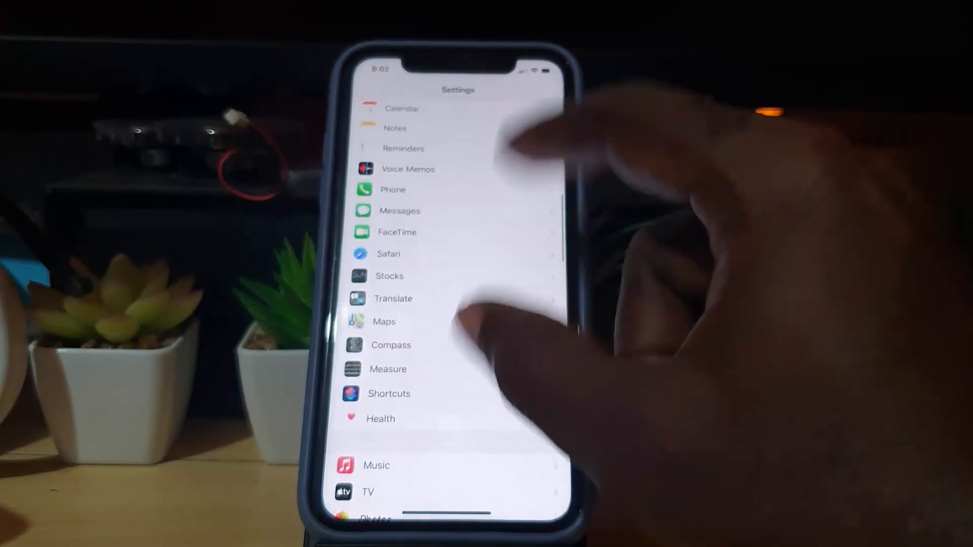
scroll(down, 3)
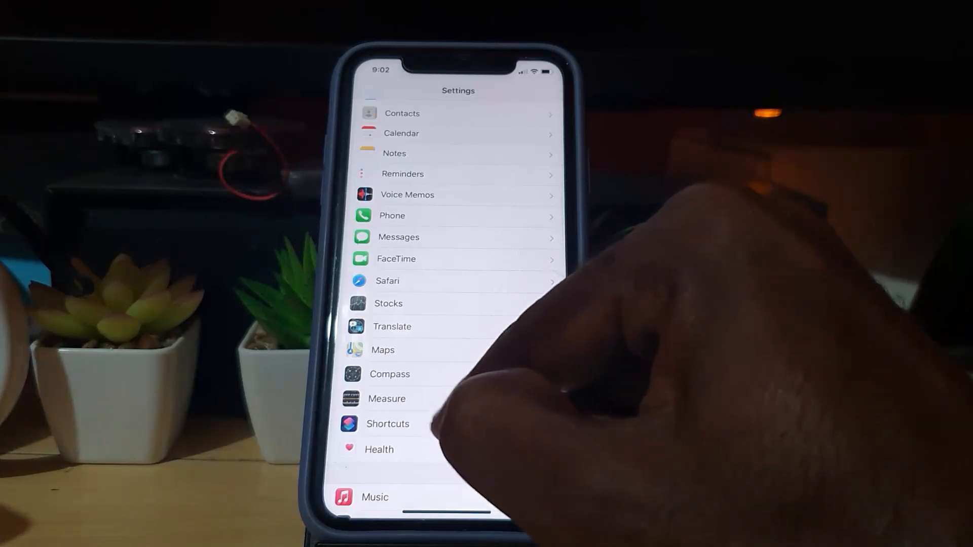
Step: Open the Shortcuts page in Settings, showing iCloud Sync on and Allow Untrusted Shortcuts off
click(387, 424)
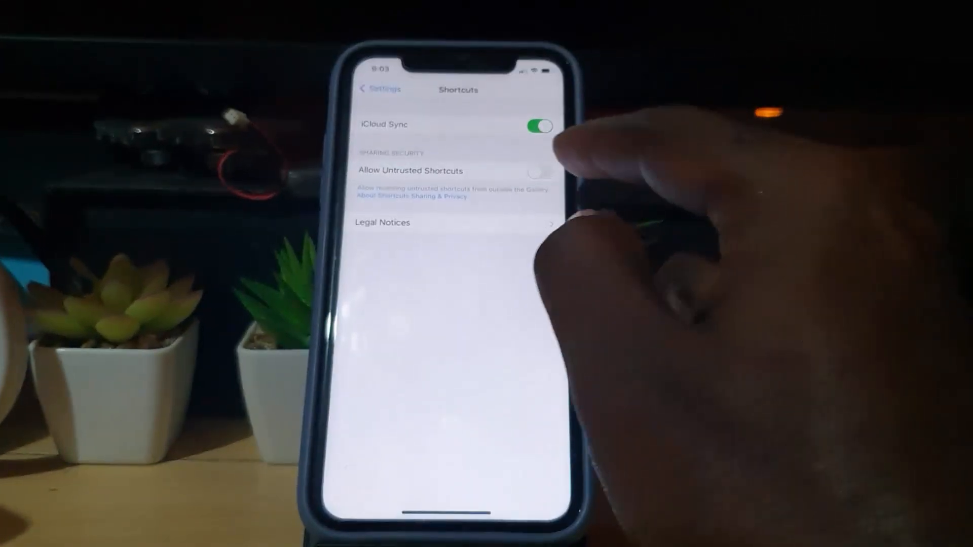
Step: Switch on Allow Untrusted Shortcuts and confirm with Allow, reaching the passcode prompt
click(538, 172)
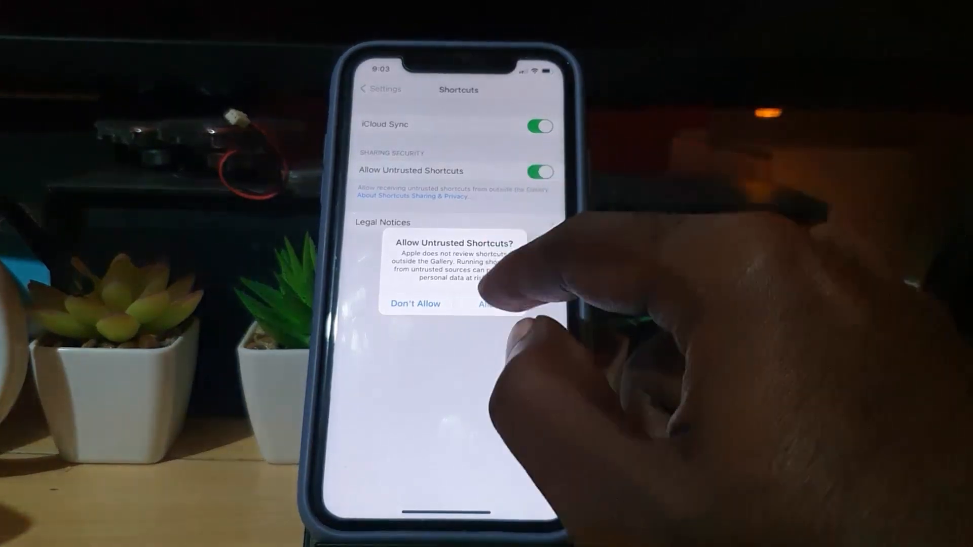
click(493, 304)
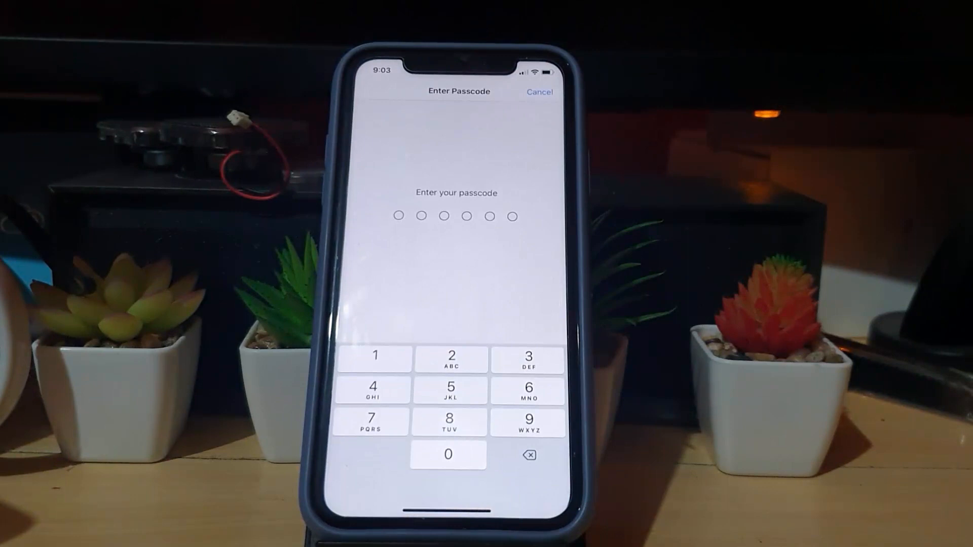